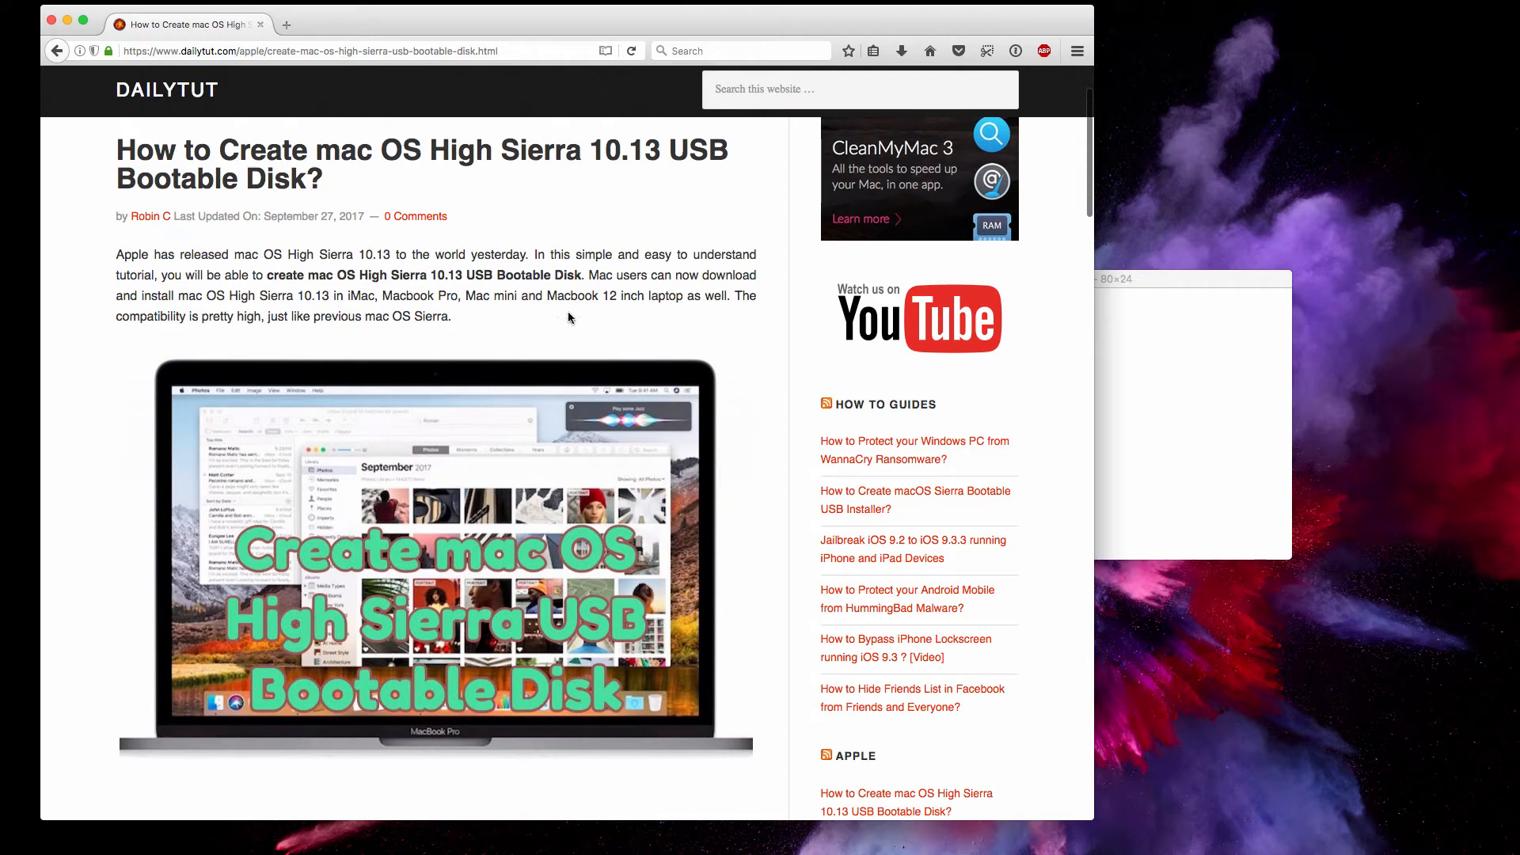
Open the UNTITLED USB drive in Finder, confirm it's empty (15.59 GB free), return to Firefox.
{"action": "scroll", "scroll_direction": "down", "scroll_amount": 3}
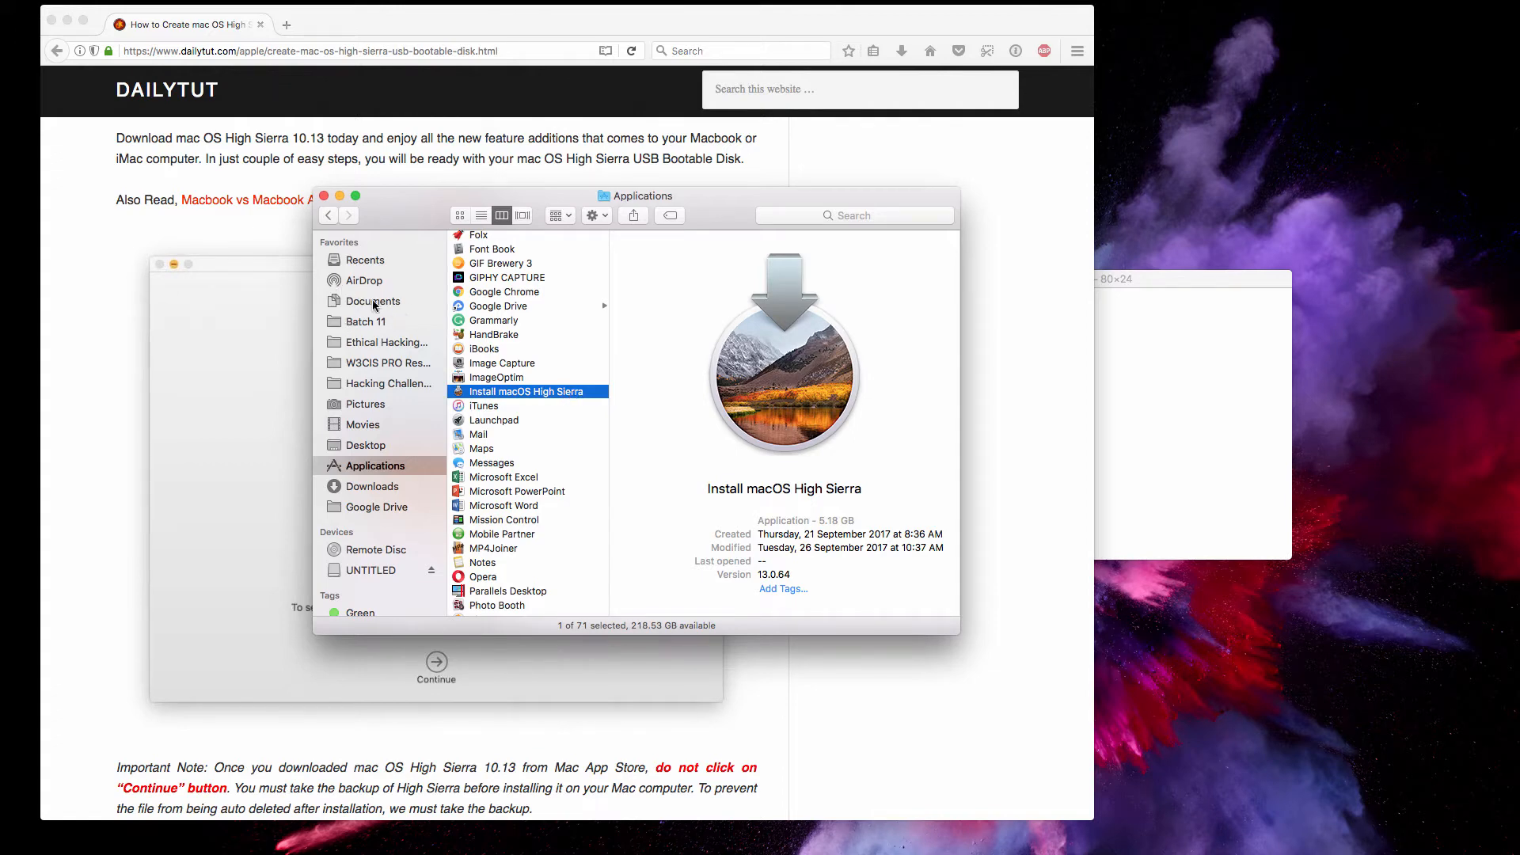
{"action": "mouse_move", "coordinate": [558, 376]}
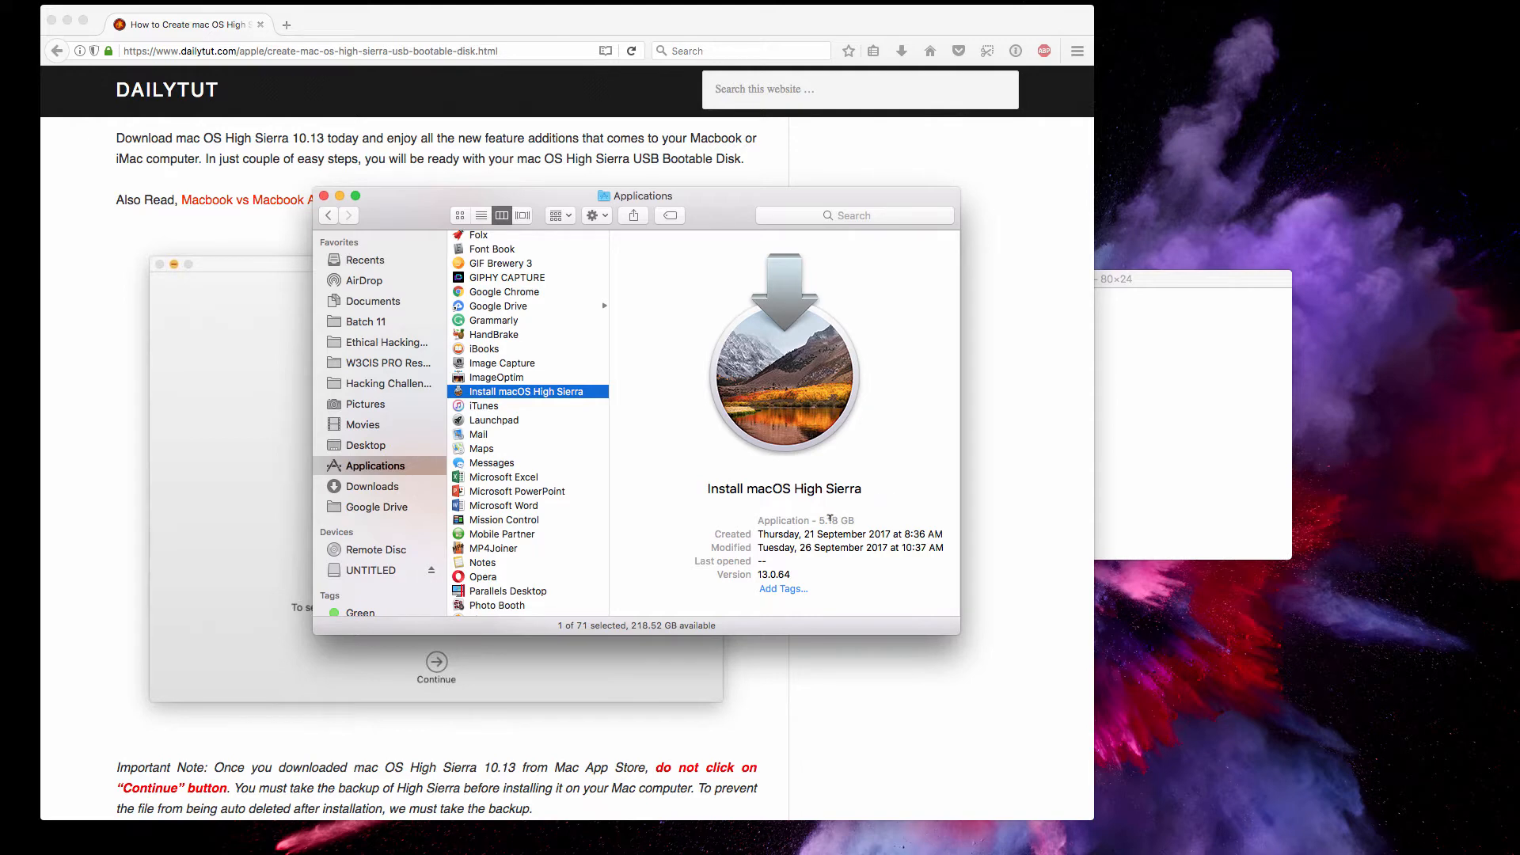
{"action": "mouse_move", "coordinate": [543, 392]}
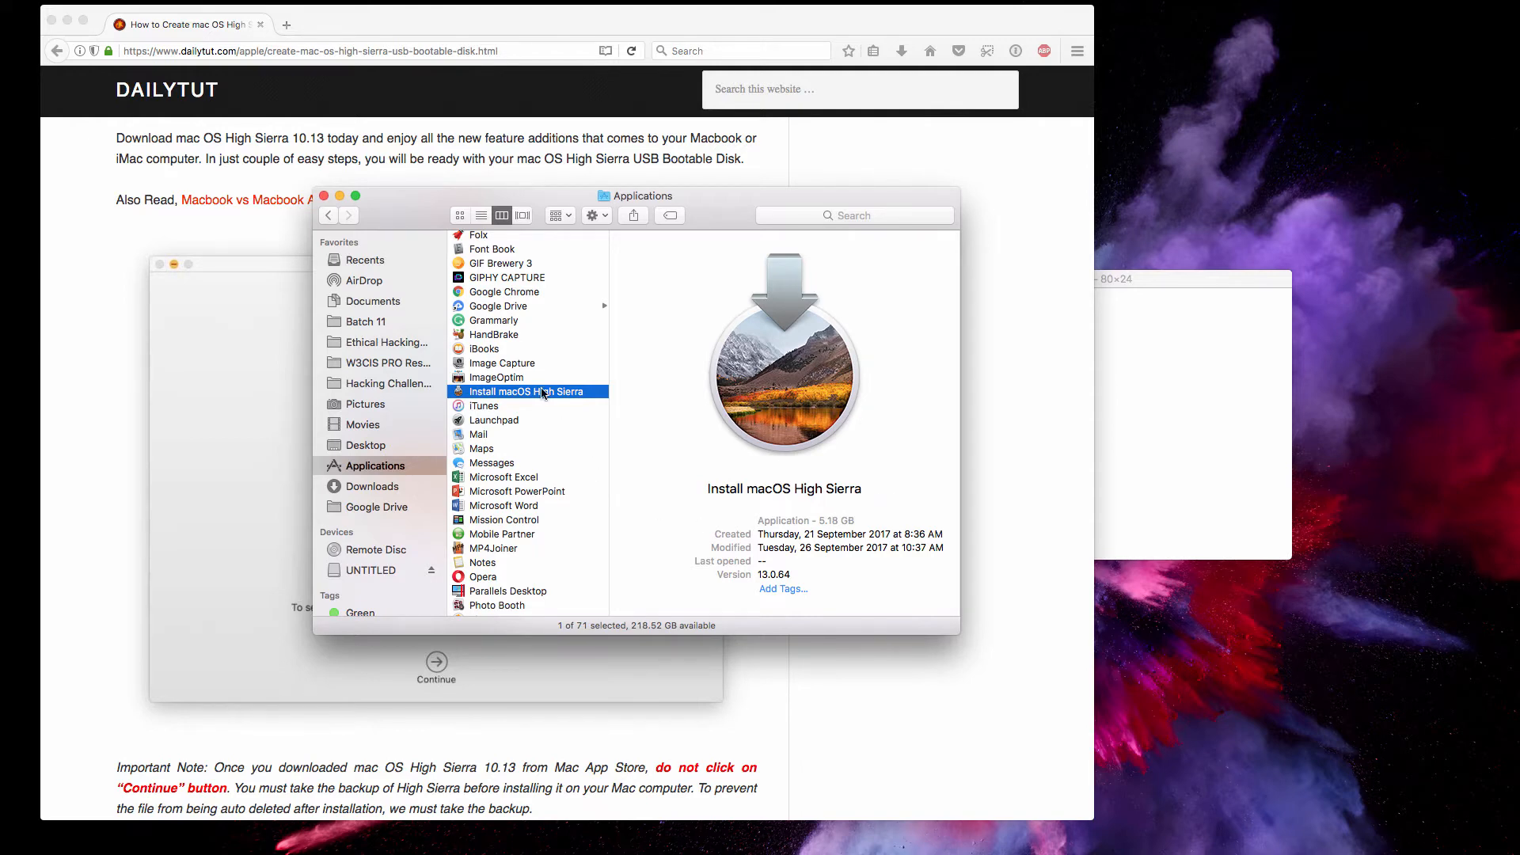
{"action": "mouse_move", "coordinate": [192, 368]}
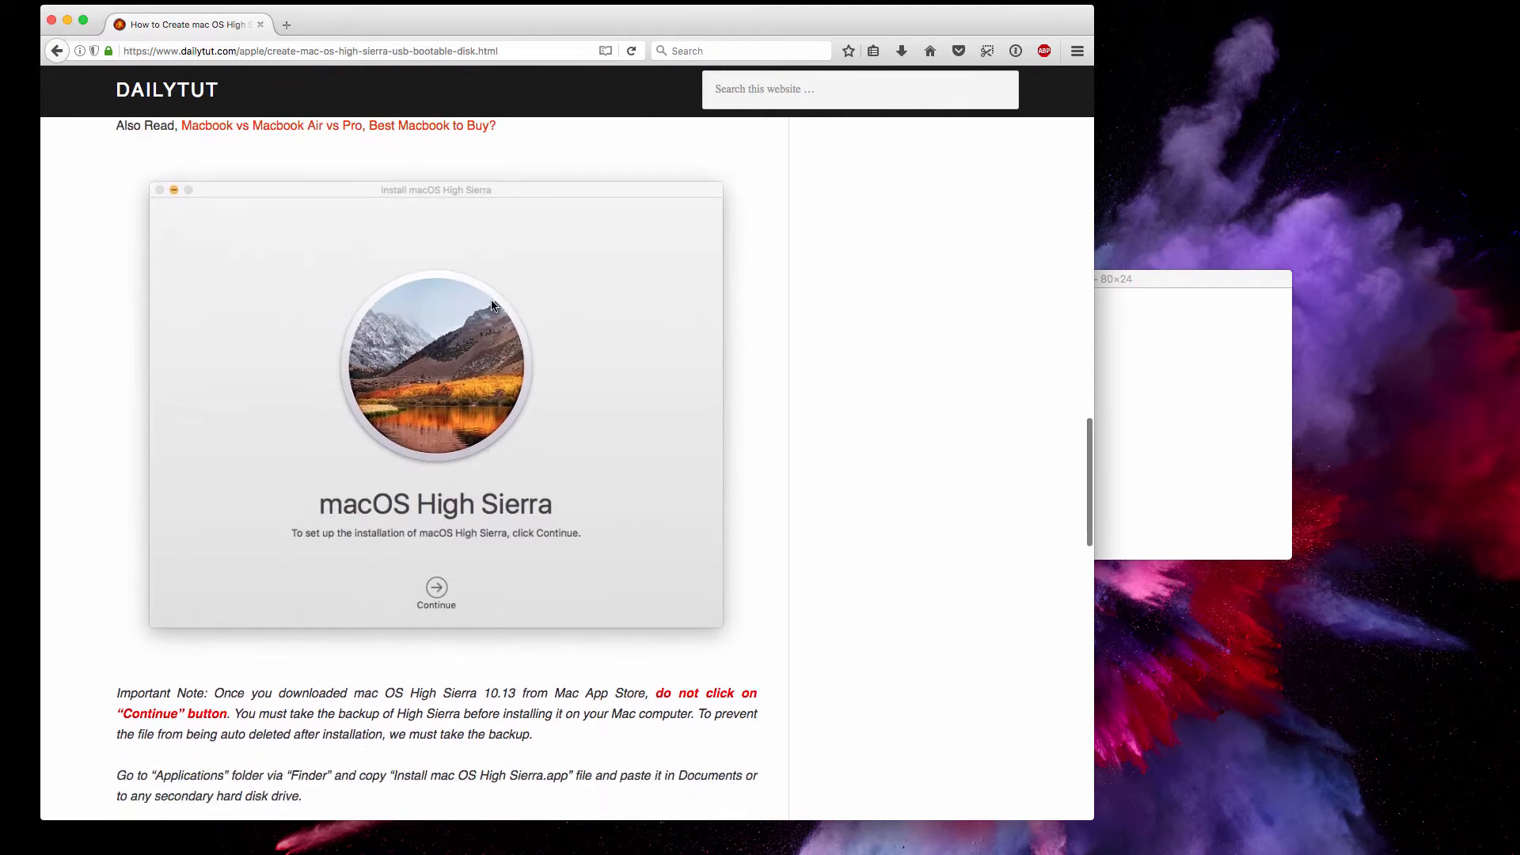
{"action": "mouse_move", "coordinate": [437, 595]}
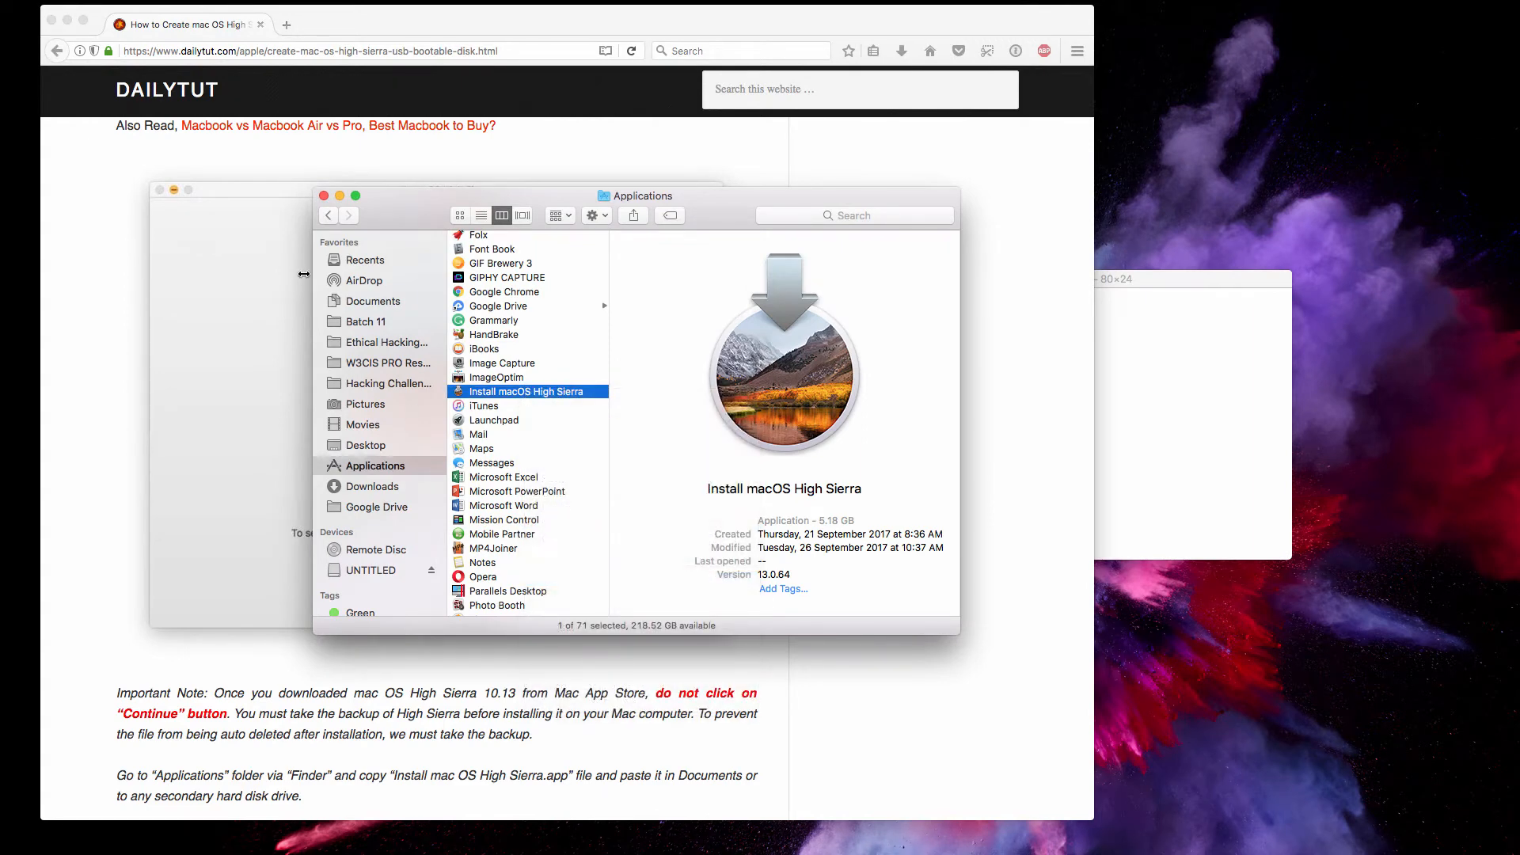
{"action": "mouse_move", "coordinate": [371, 303]}
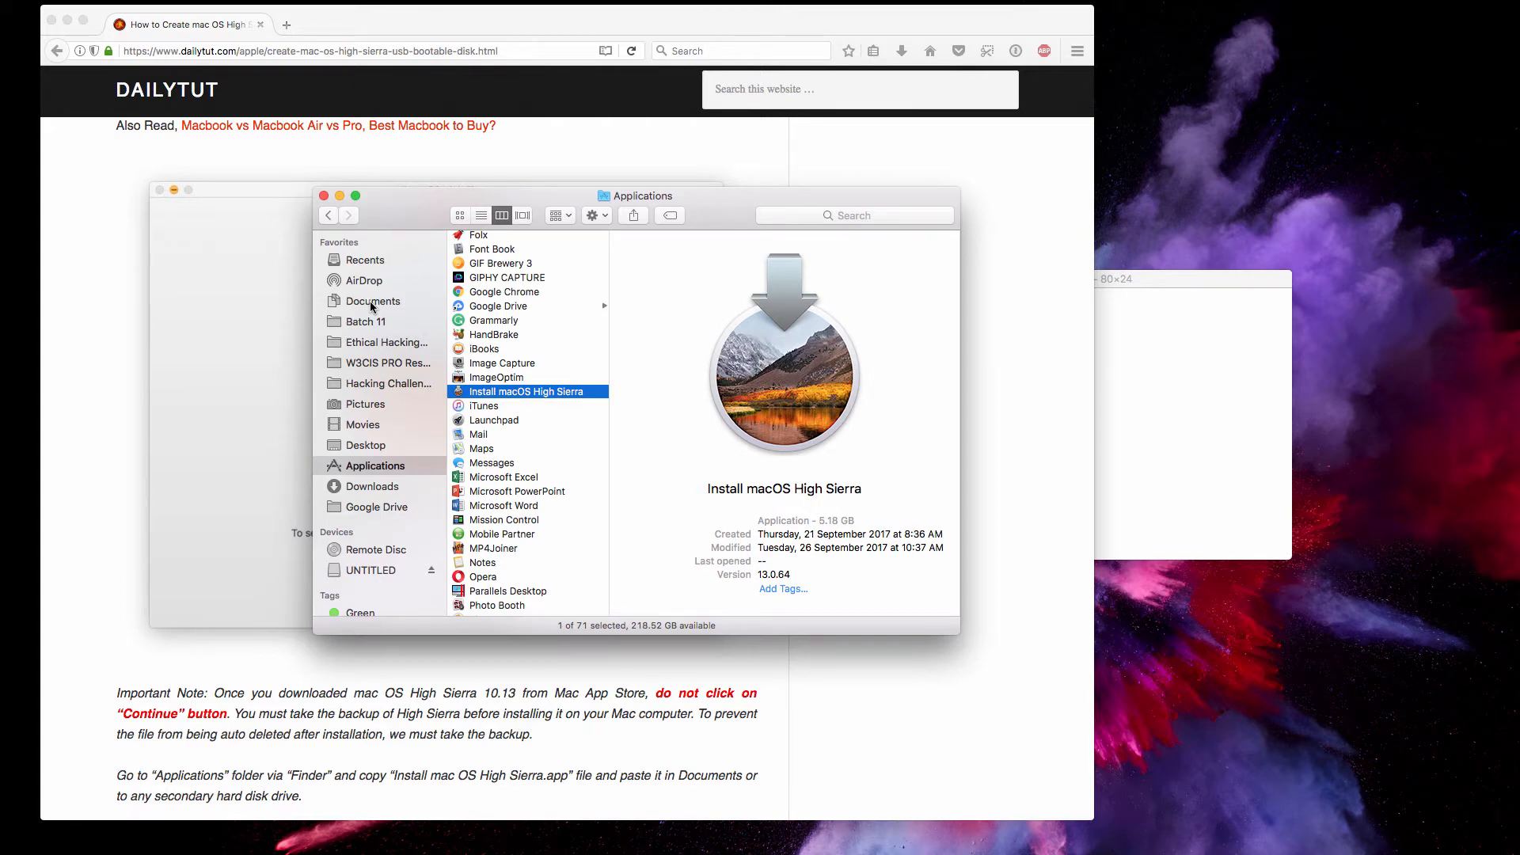
{"action": "mouse_move", "coordinate": [955, 383]}
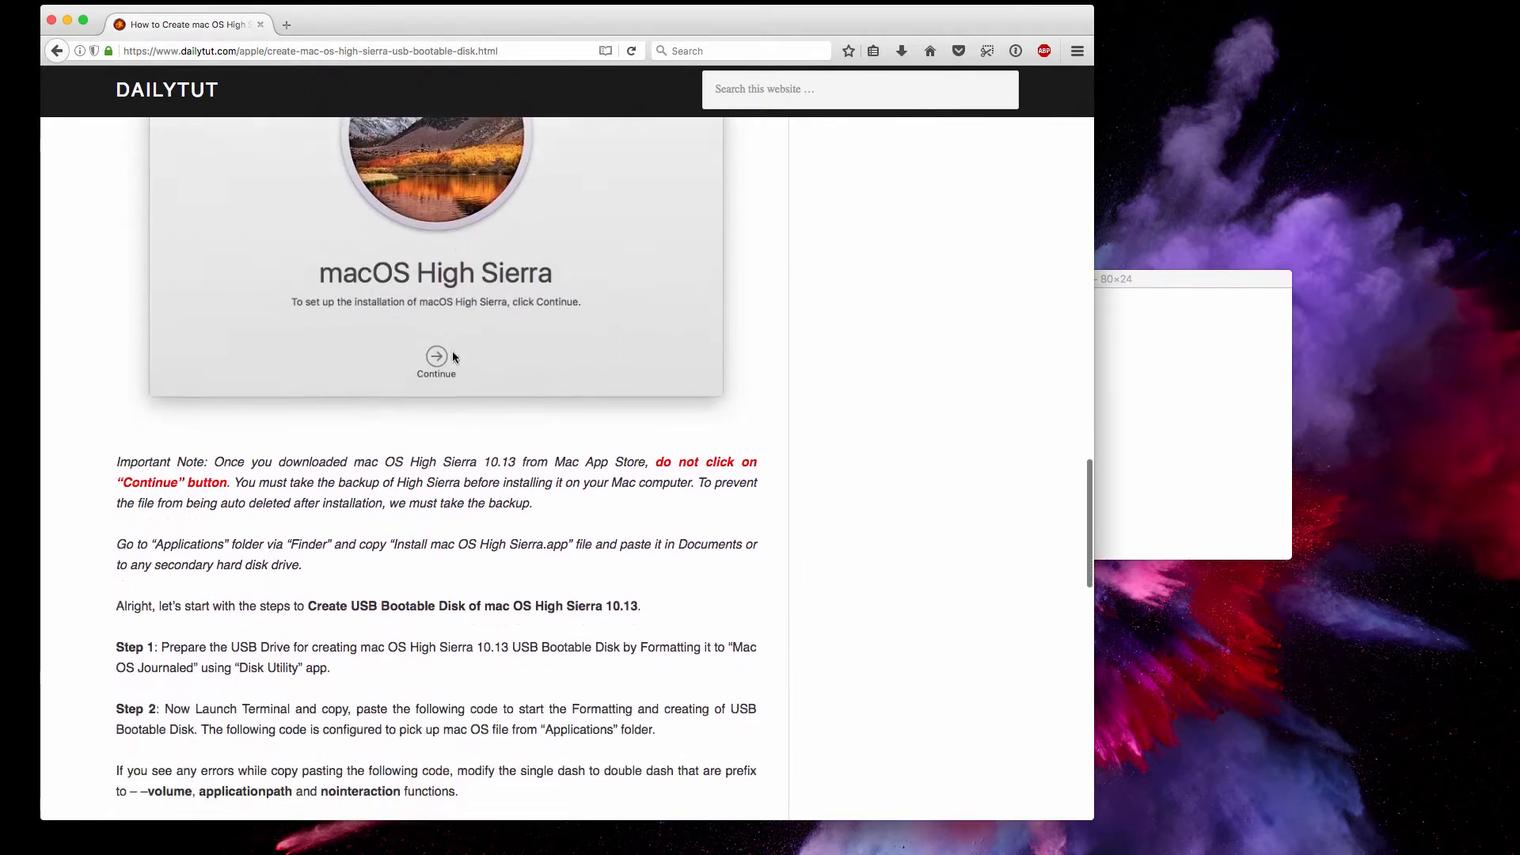
{"action": "scroll", "scroll_direction": "down", "scroll_amount": 3}
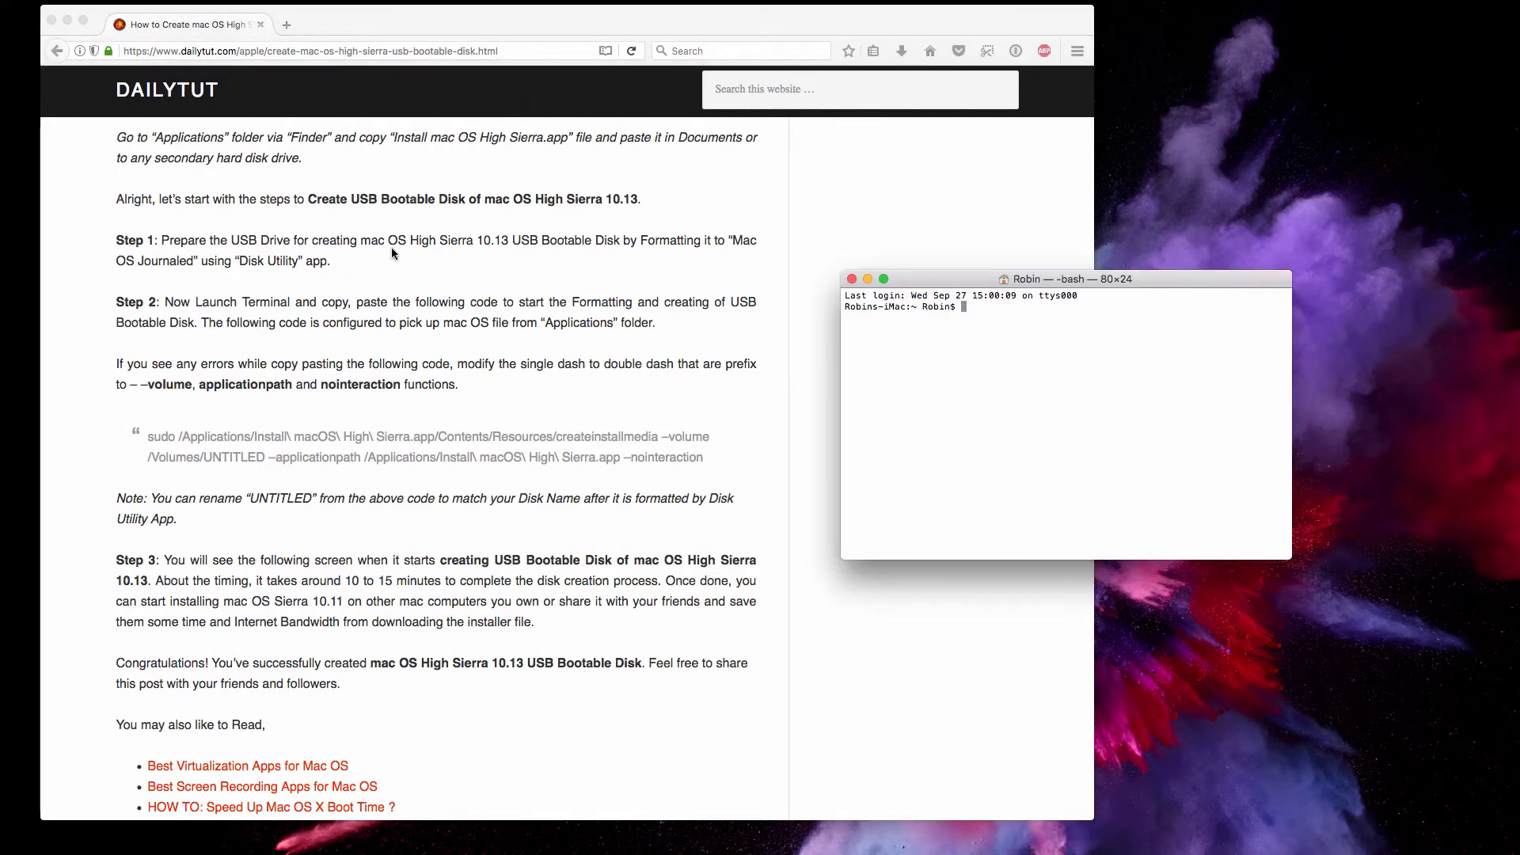
{"action": "mouse_move", "coordinate": [1157, 440]}
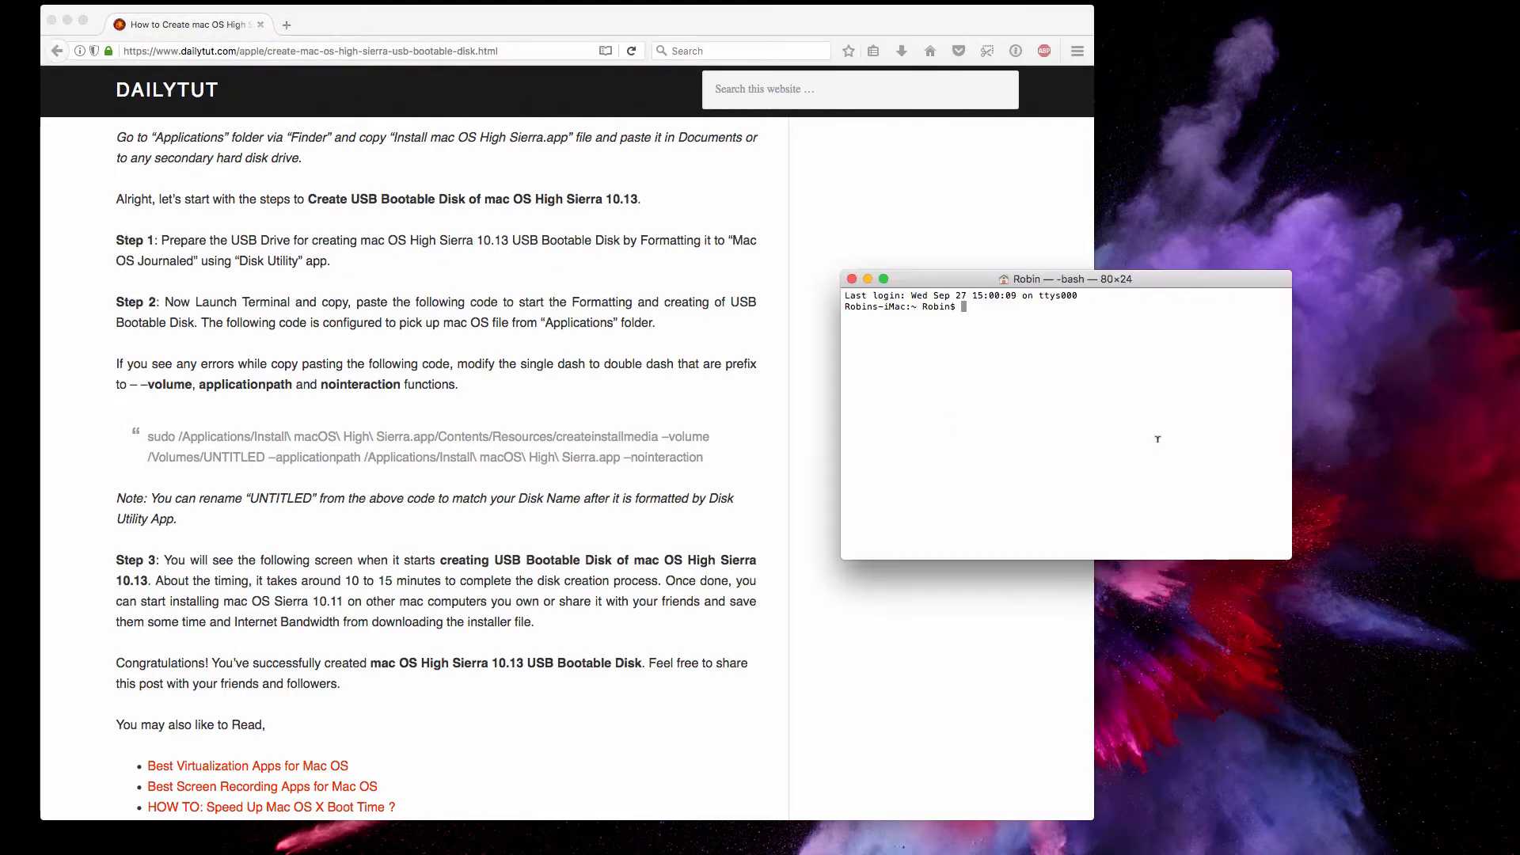
{"action": "mouse_move", "coordinate": [919, 407]}
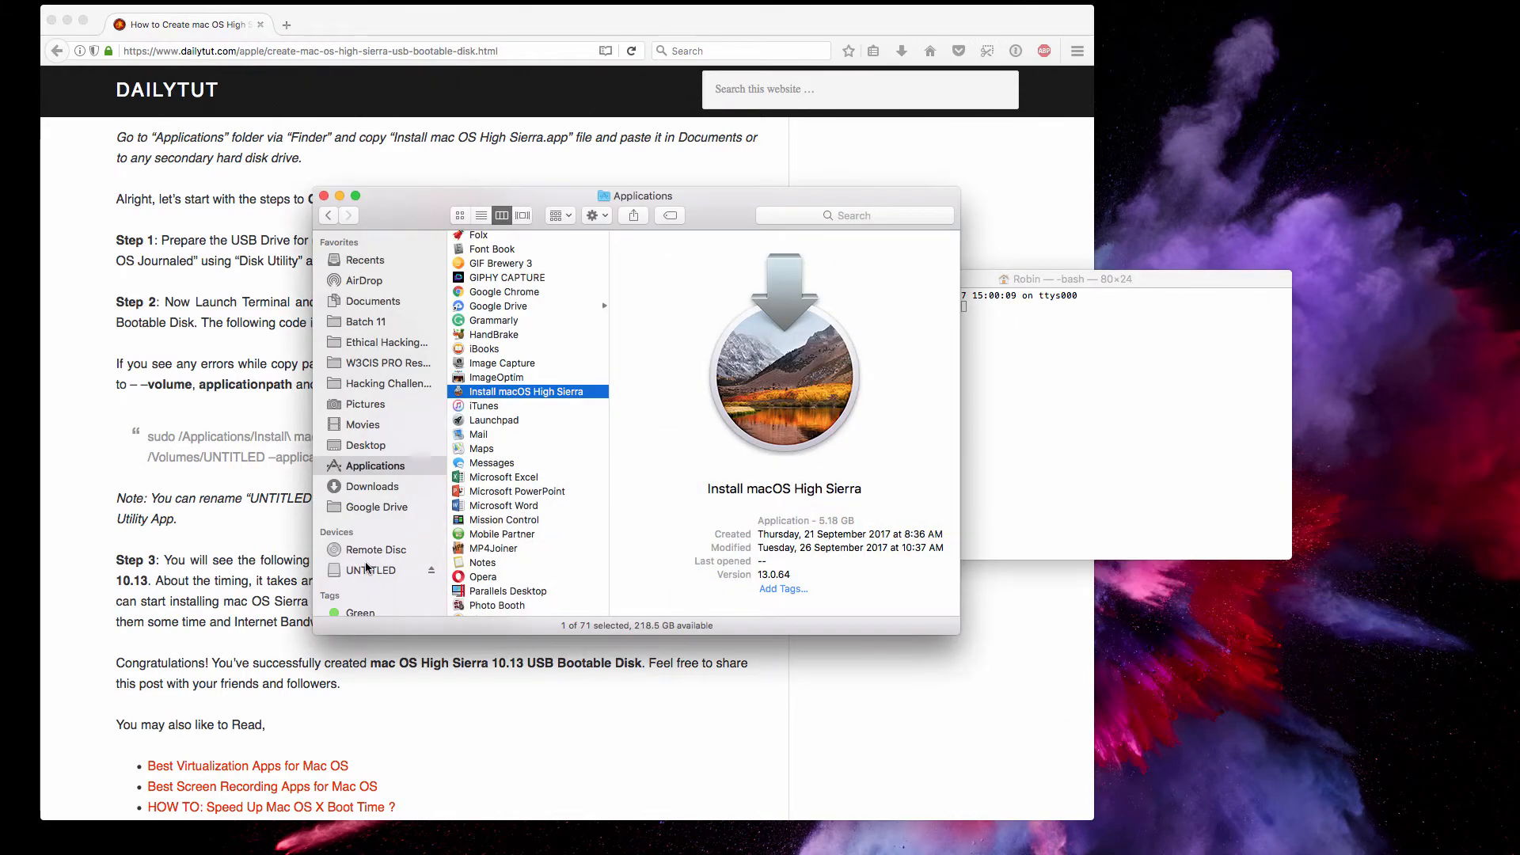
{"action": "left_click", "coordinate": [375, 570]}
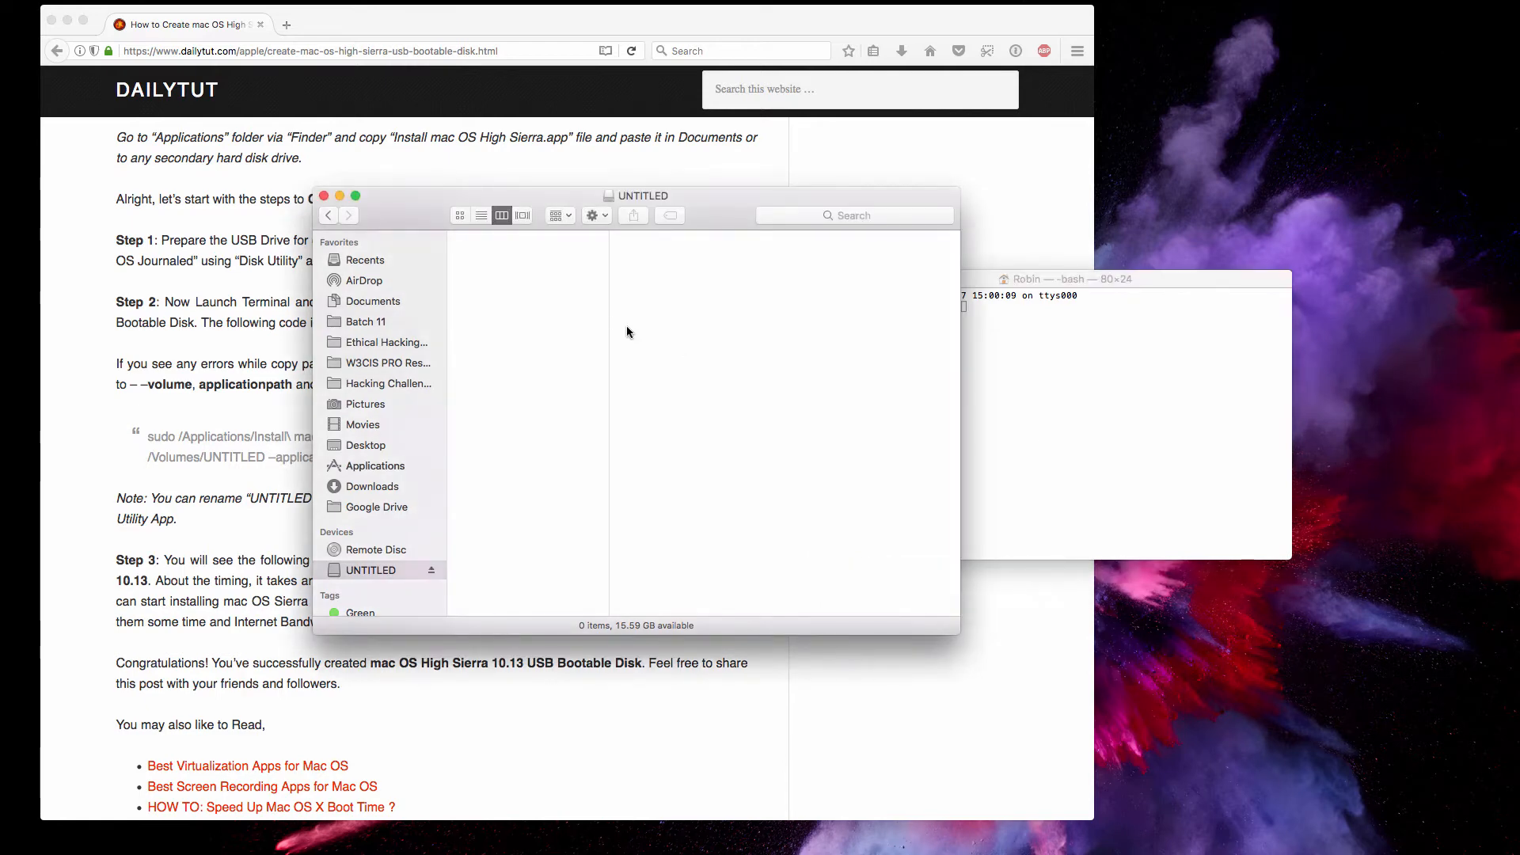
{"action": "mouse_move", "coordinate": [555, 361]}
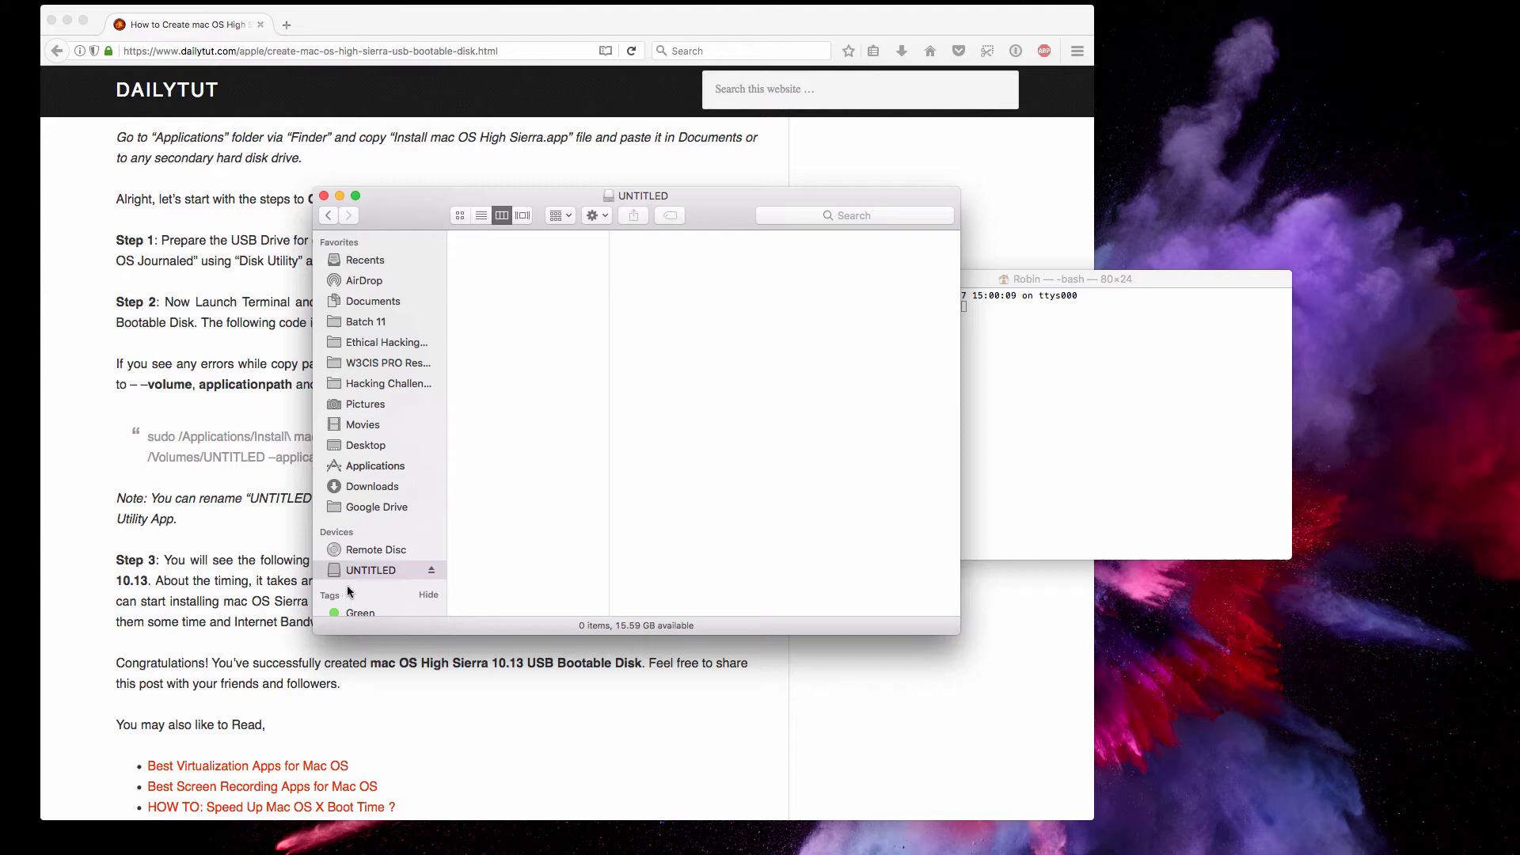
{"action": "left_click", "coordinate": [324, 195]}
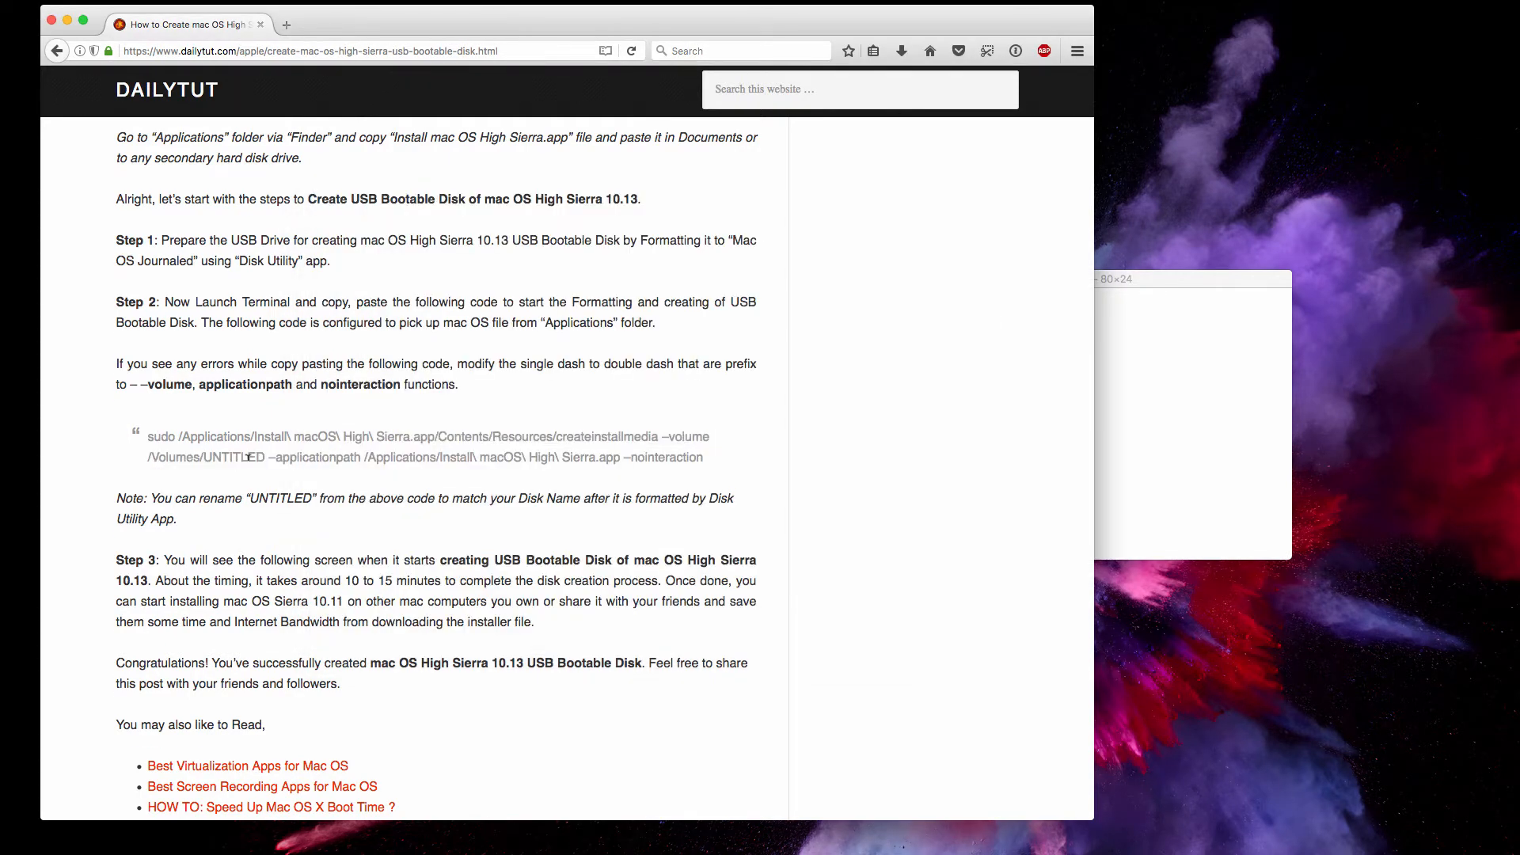
Copy the sudo createinstallmedia command for /Volumes/UNTITLED from the guide into Terminal.
{"action": "double_click", "coordinate": [233, 456]}
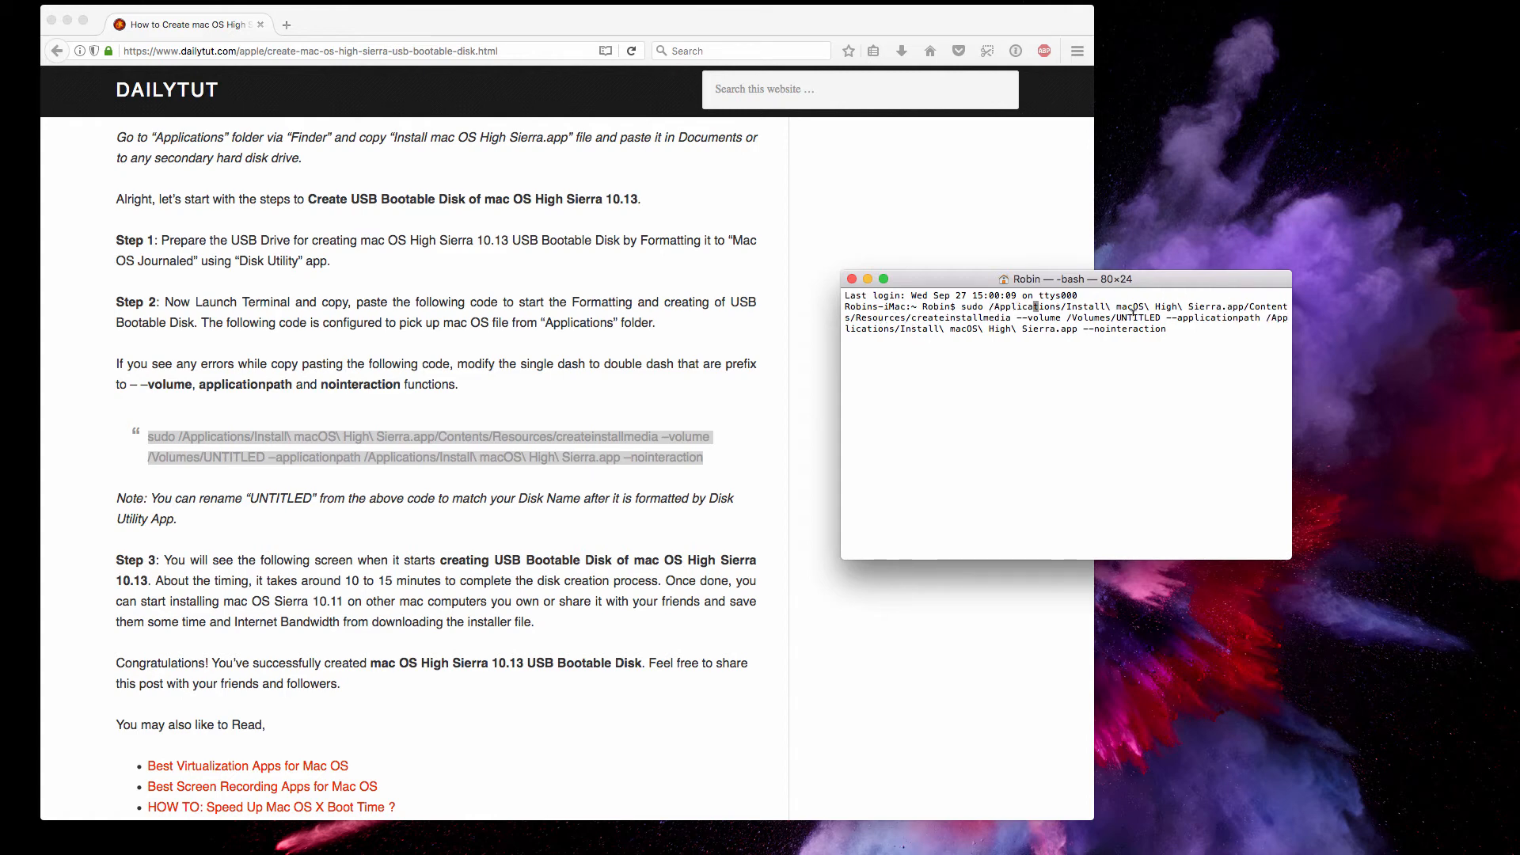
Run createinstallmedia under sudo in Terminal and view the Finder Applications folder meanwhile.
{"action": "double_click", "coordinate": [1138, 317]}
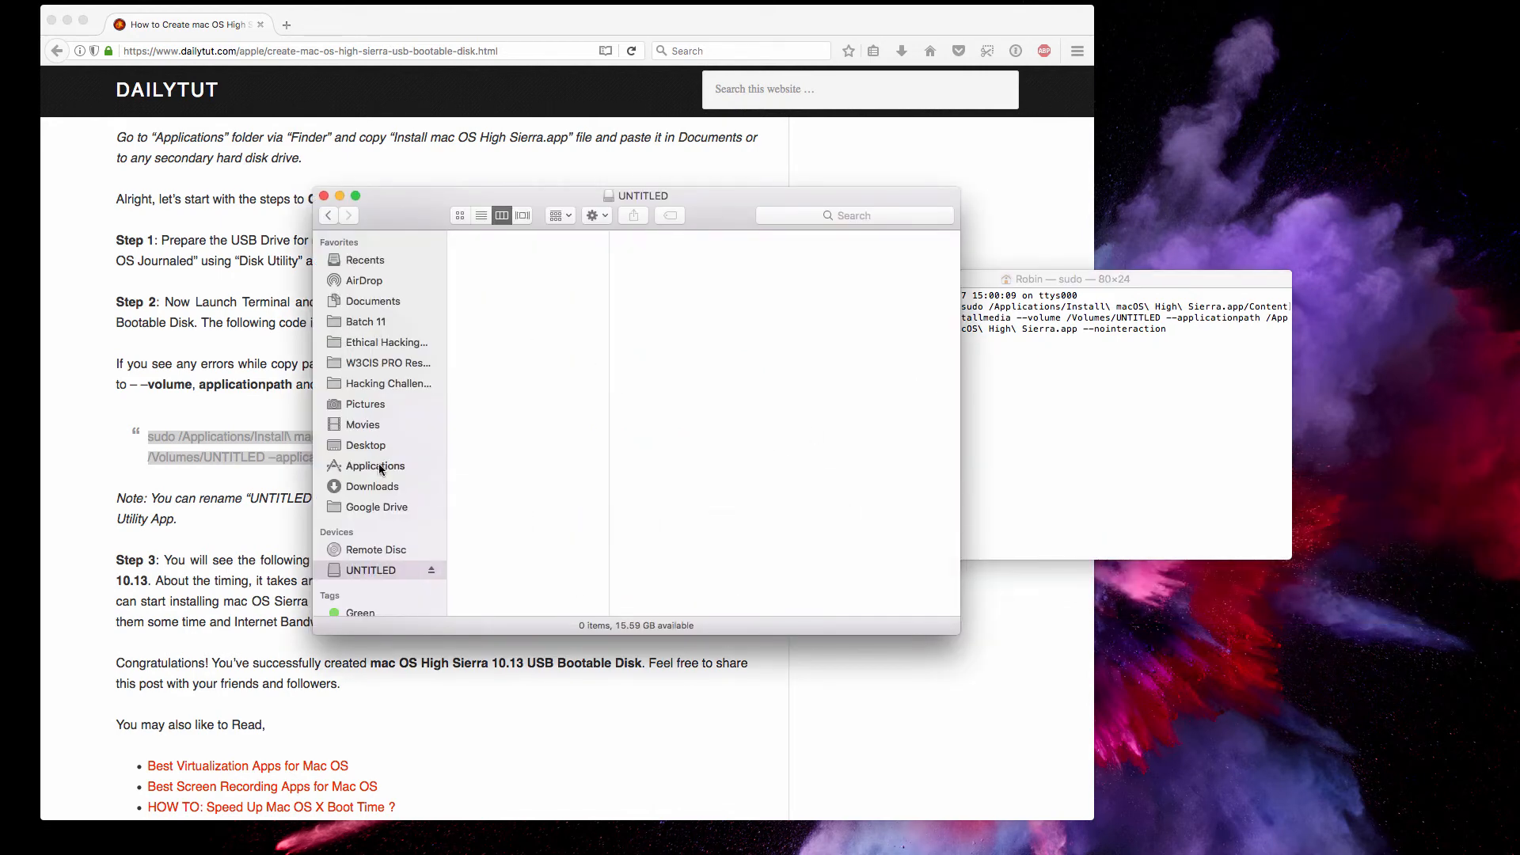
{"action": "left_click", "coordinate": [373, 465]}
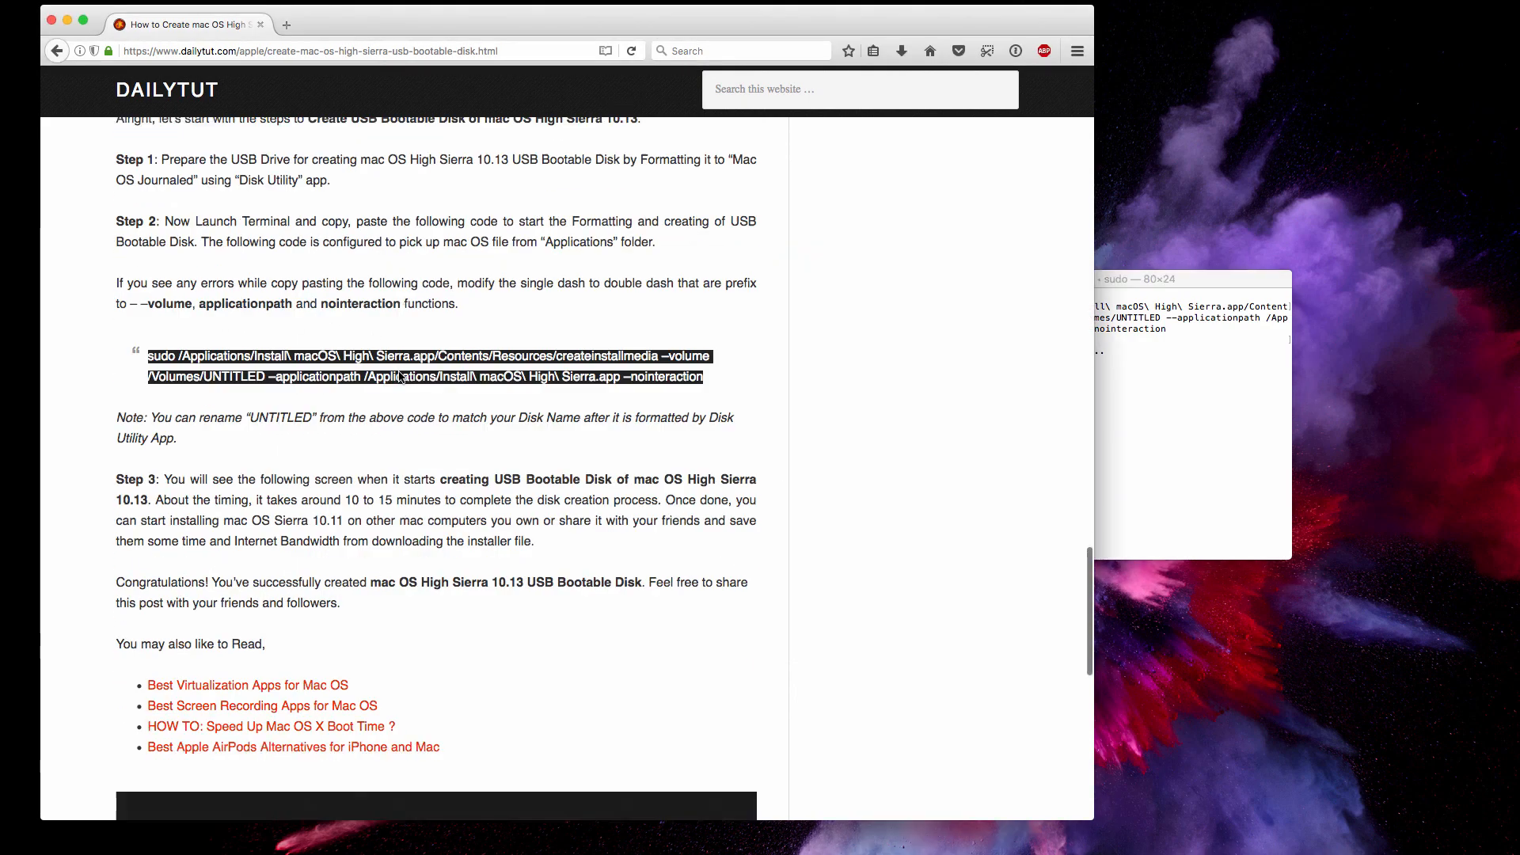
Scroll the guide back to its top and select its web address in Firefox.
{"action": "scroll", "scroll_direction": "down", "scroll_amount": 3}
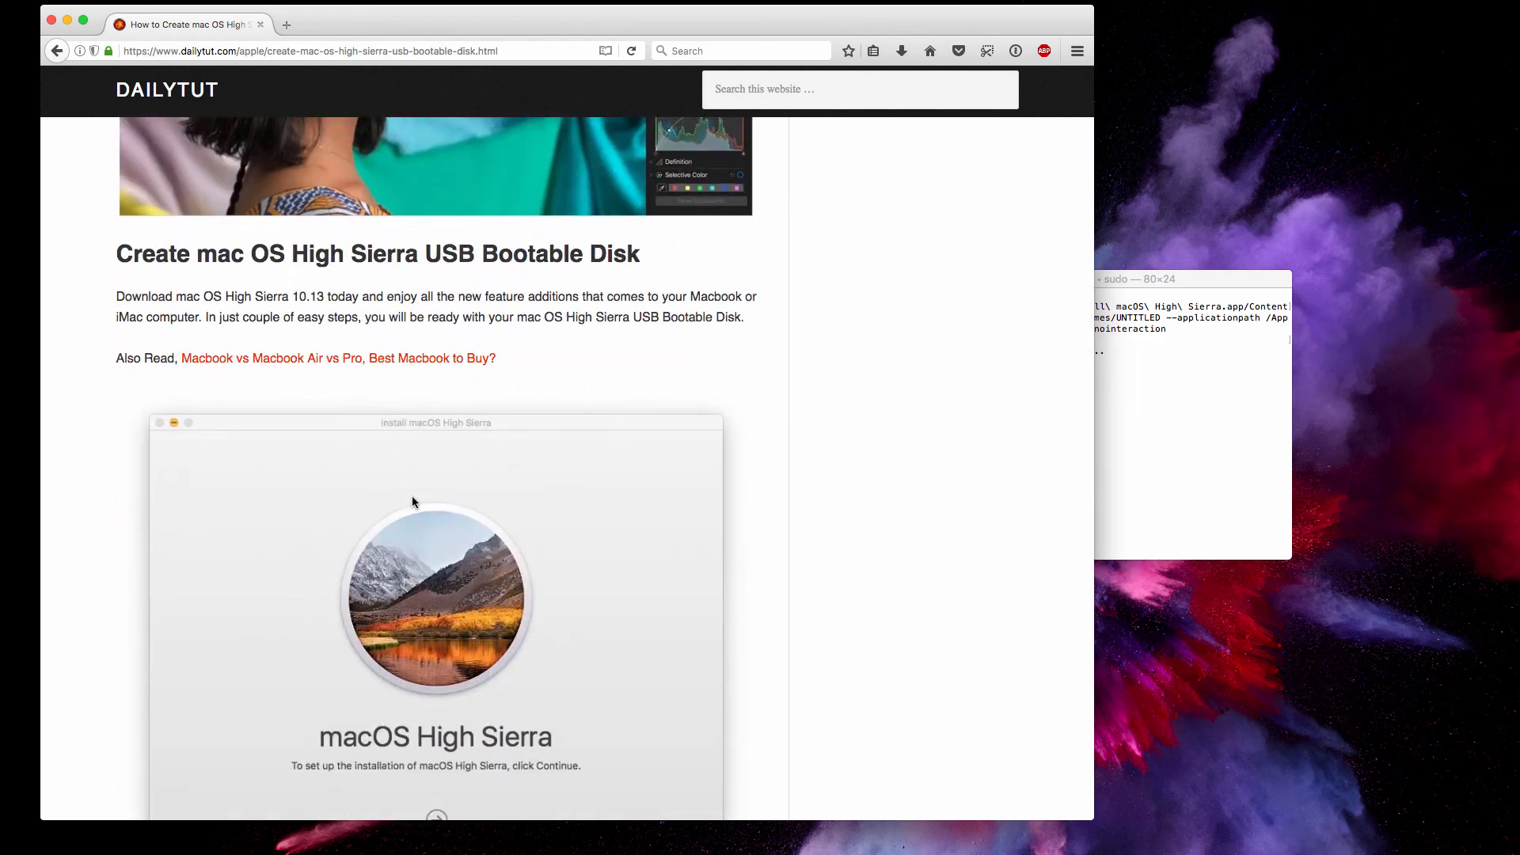
{"action": "scroll", "scroll_direction": "up", "scroll_amount": 3}
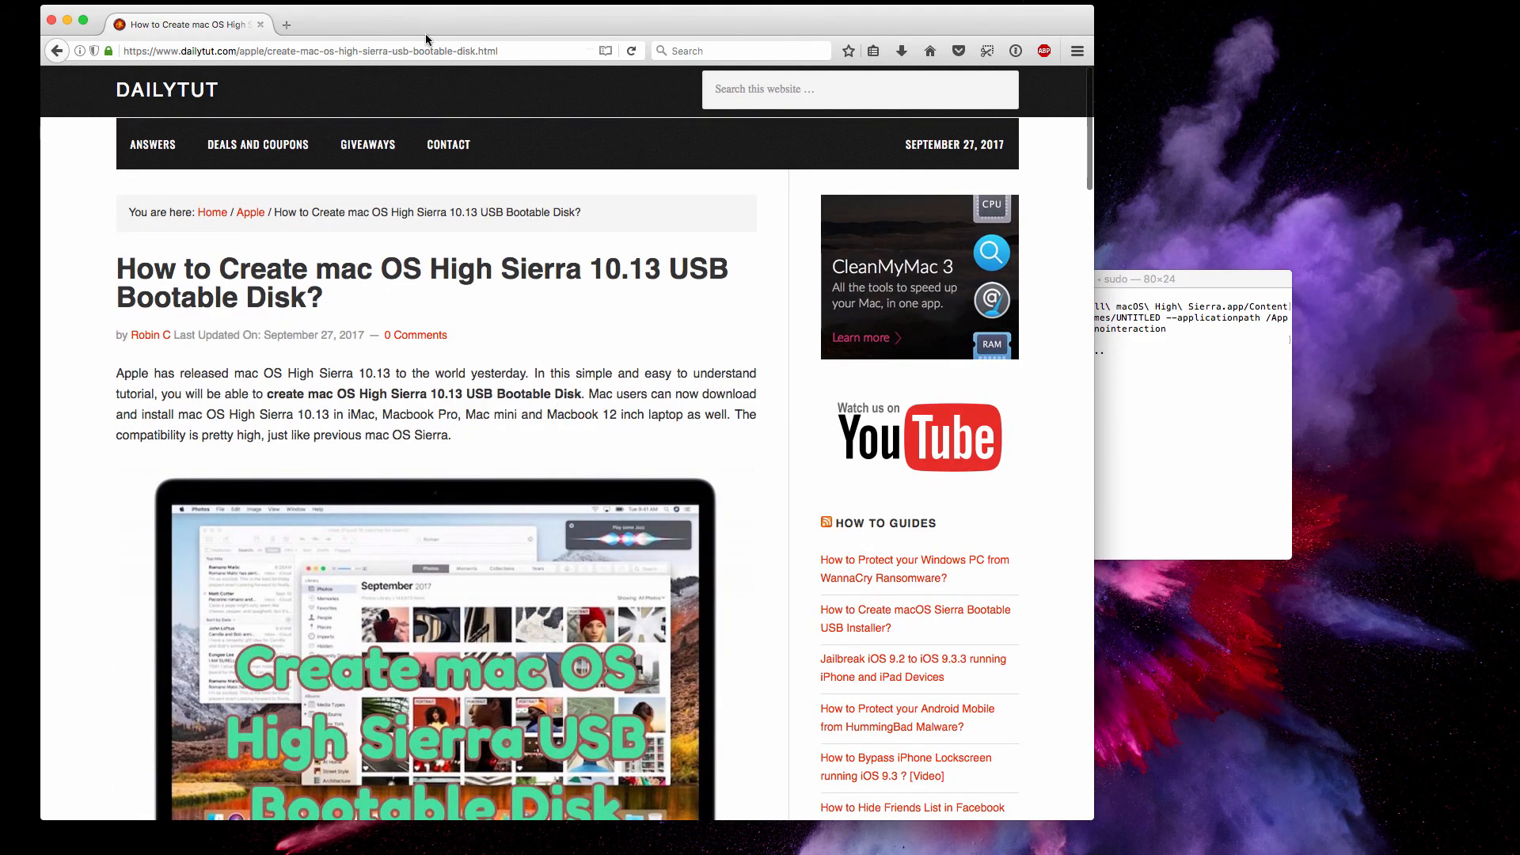
{"action": "left_click", "coordinate": [349, 51]}
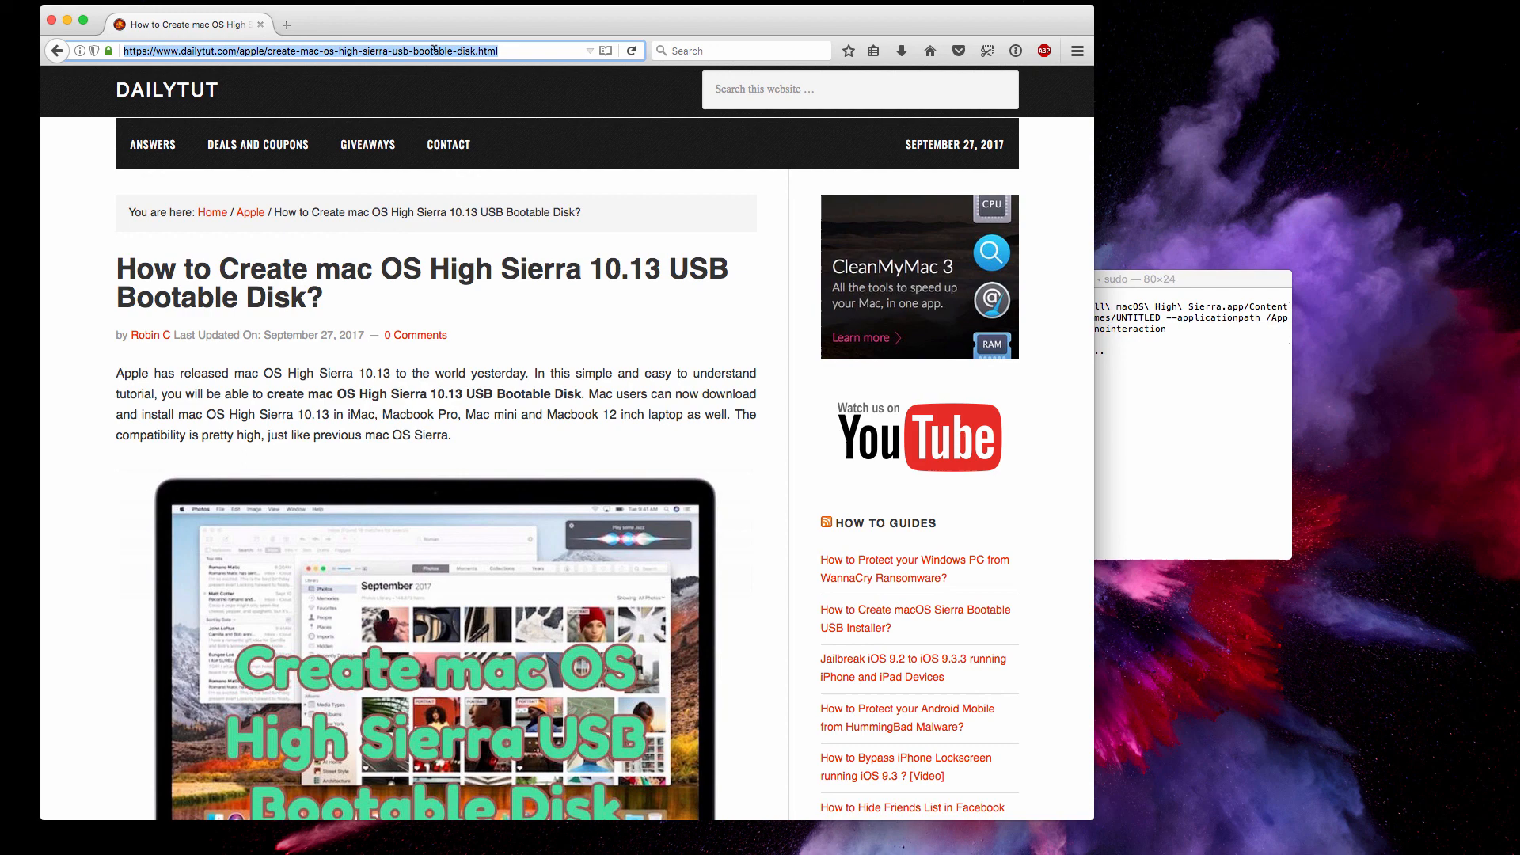